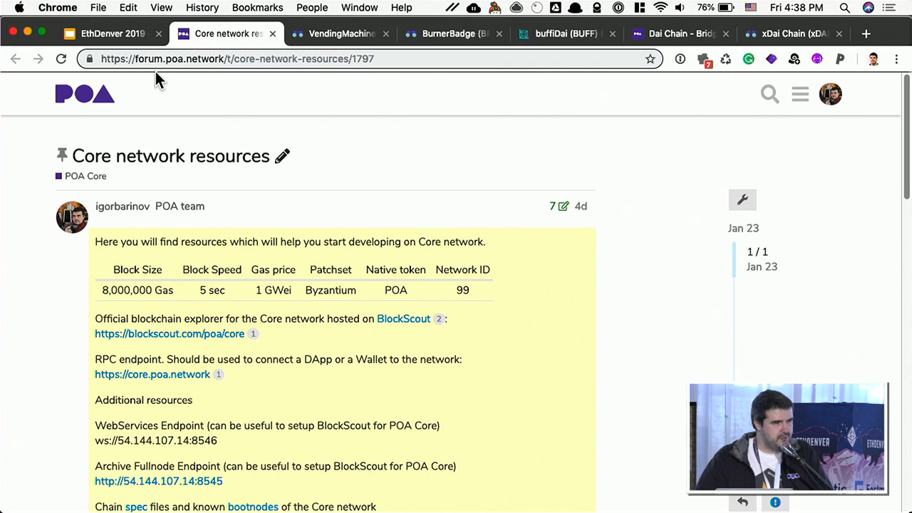
# Scroll down through the Core network resources post in POA Forum
pyautogui.scroll(-3)
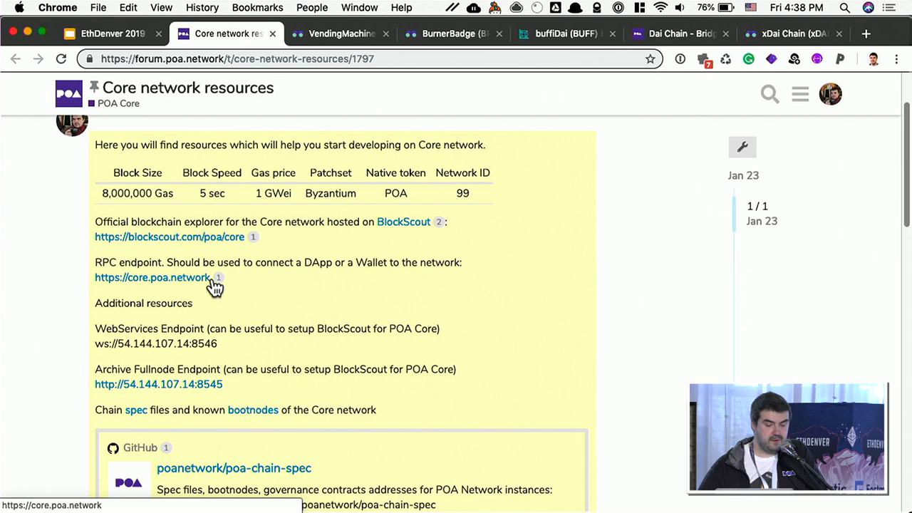
pyautogui.scroll(-3)
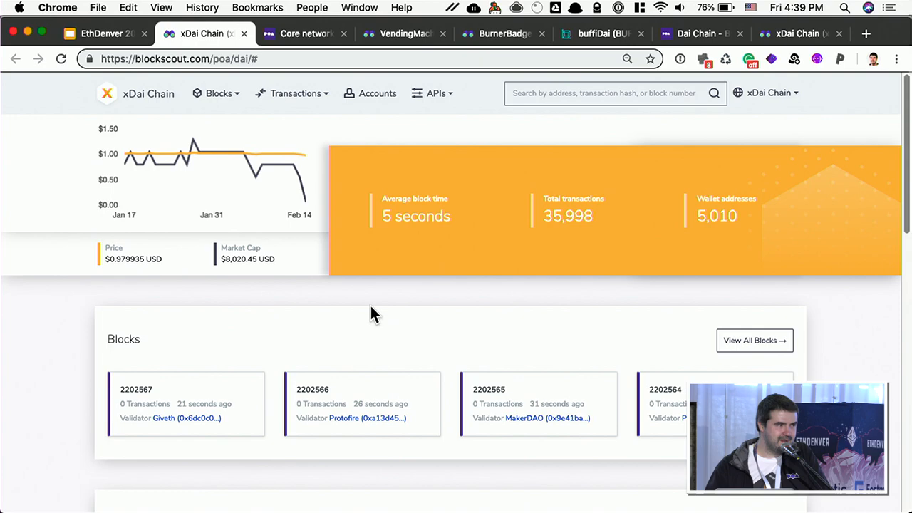
# Scroll down the BlockScout xDai Chain home page past recent blocks
pyautogui.scroll(-3)
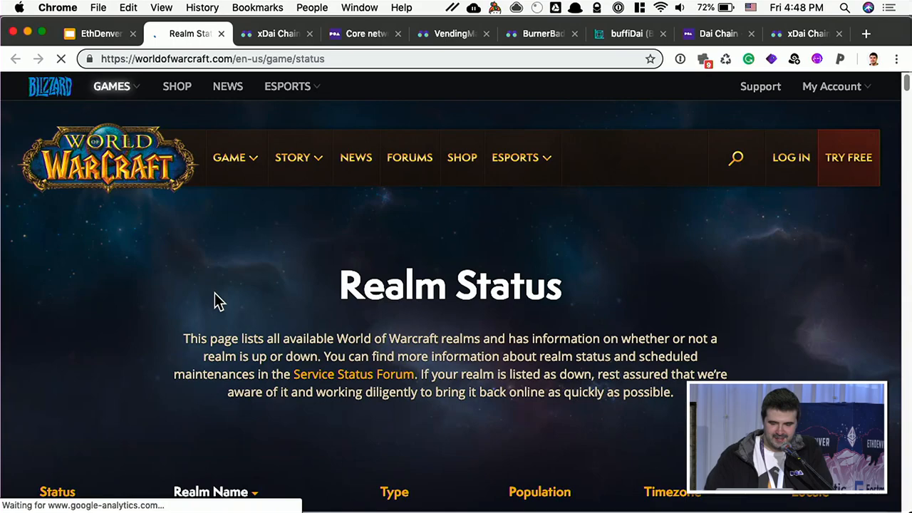
# Scroll down through the Realm Status list on worldofwarcraft.com
pyautogui.scroll(-3)
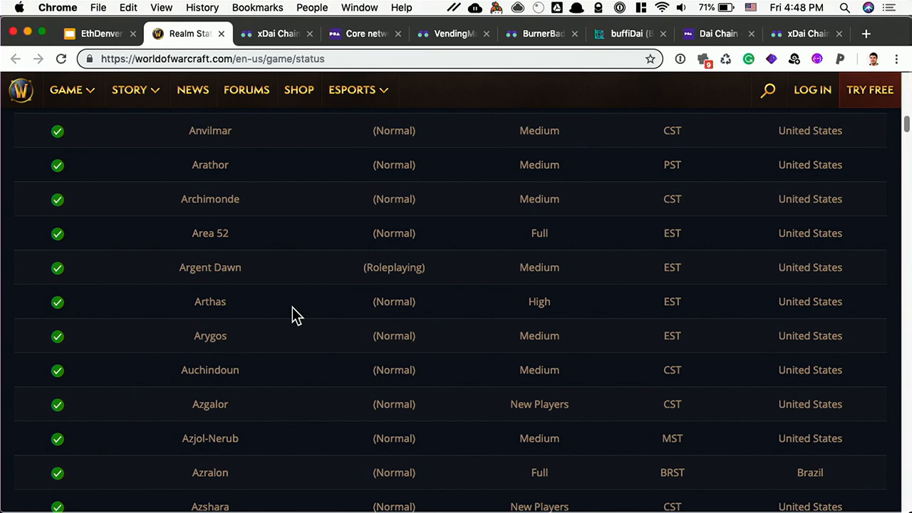
pyautogui.scroll(-3)
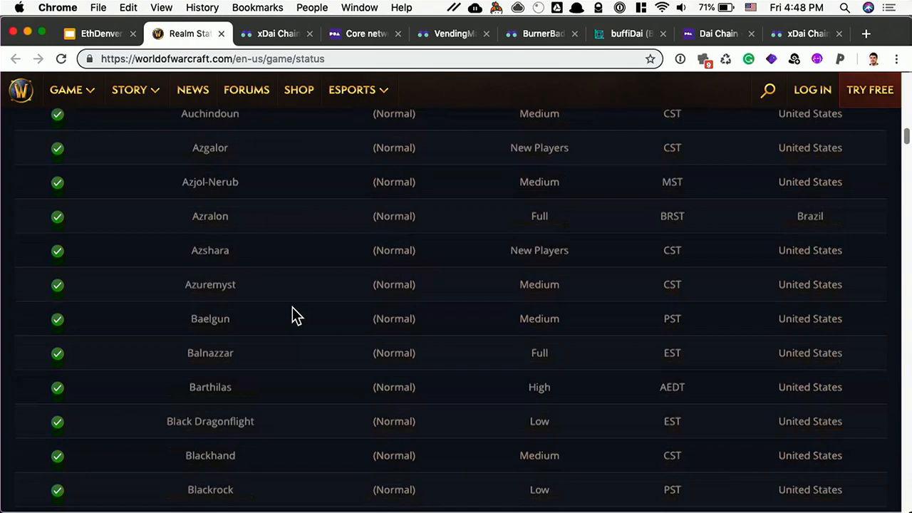
pyautogui.scroll(-3)
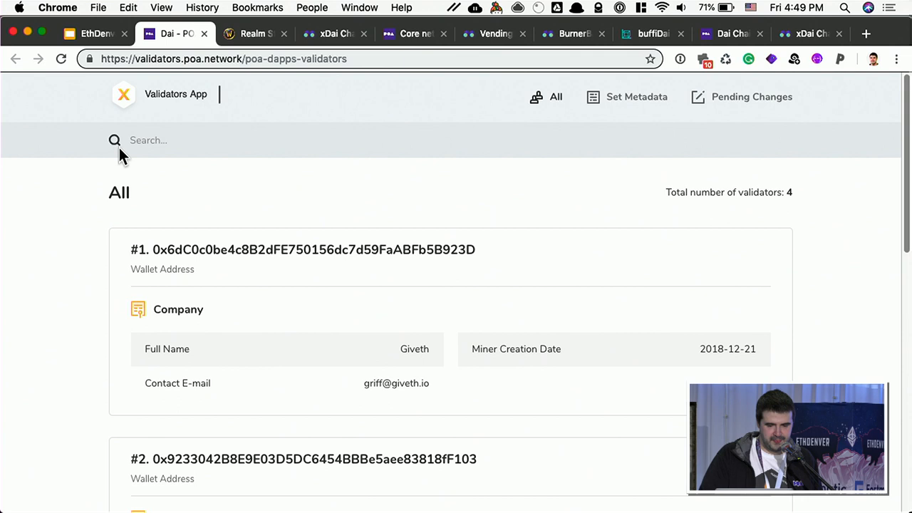
# Scroll through the All validators list with wallet addresses and company details
pyautogui.scroll(-3)
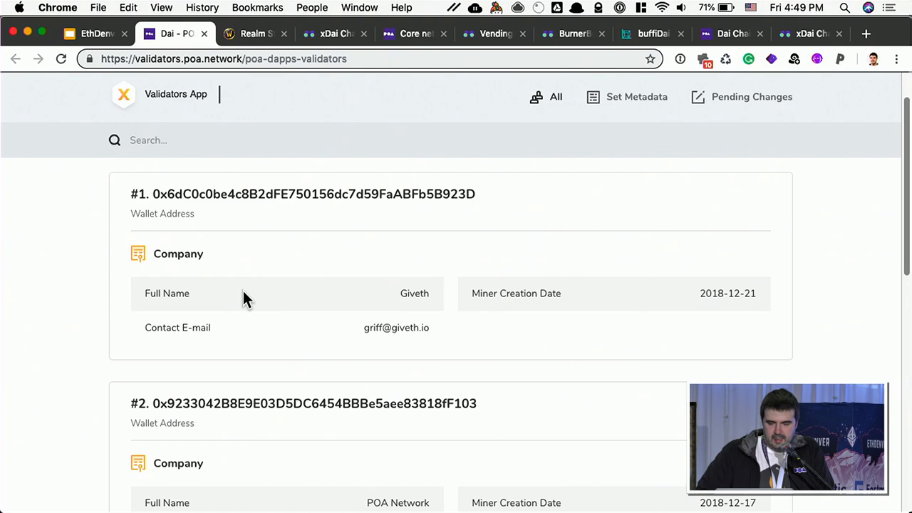
pyautogui.scroll(-3)
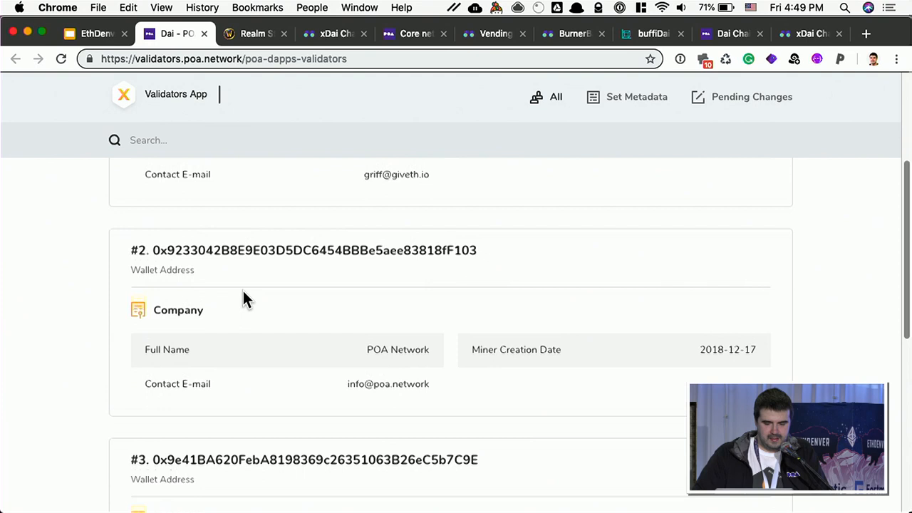
pyautogui.scroll(-3)
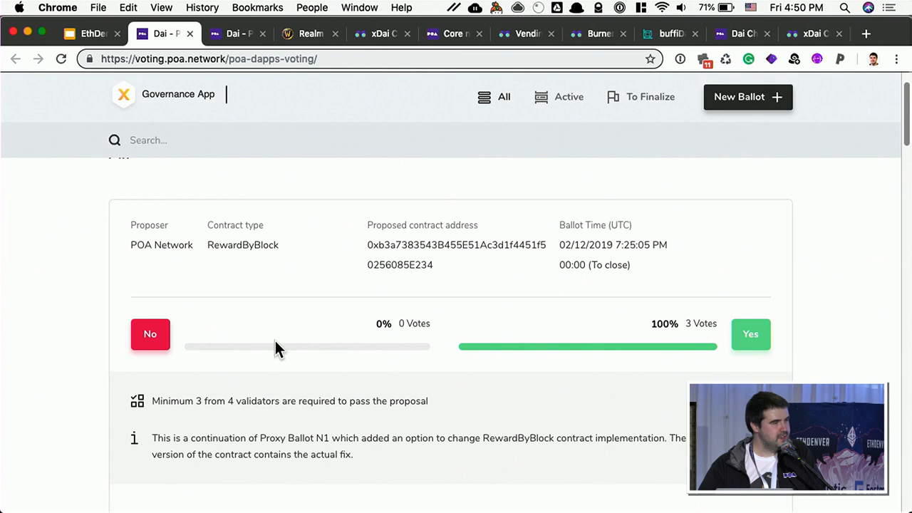
pyautogui.scroll(-3)
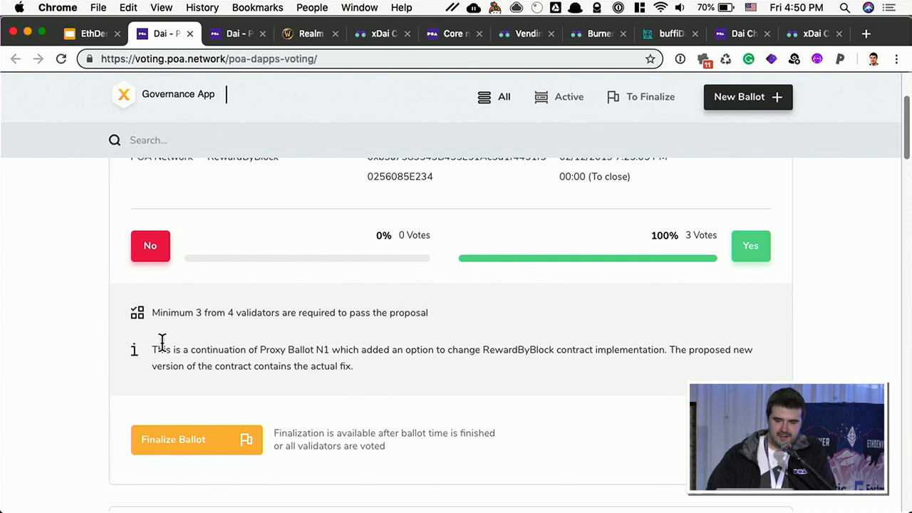
pyautogui.scroll(-3)
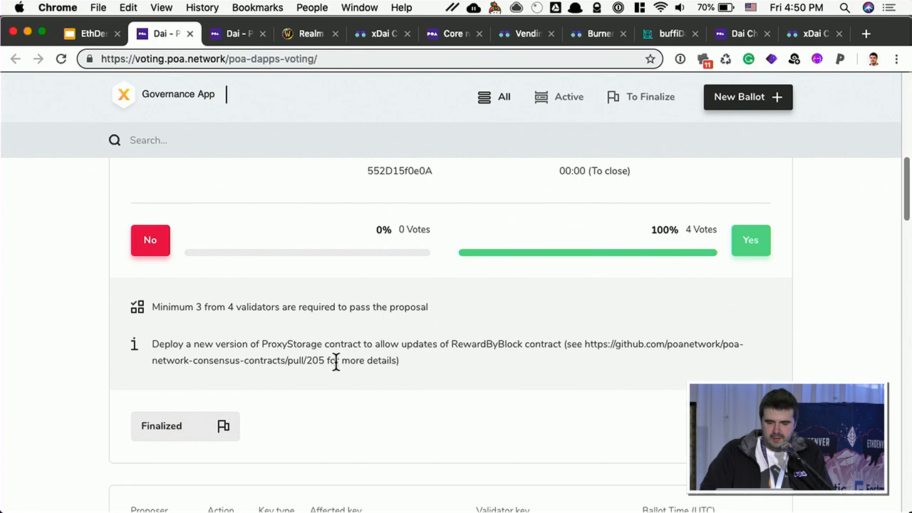
pyautogui.scroll(-3)
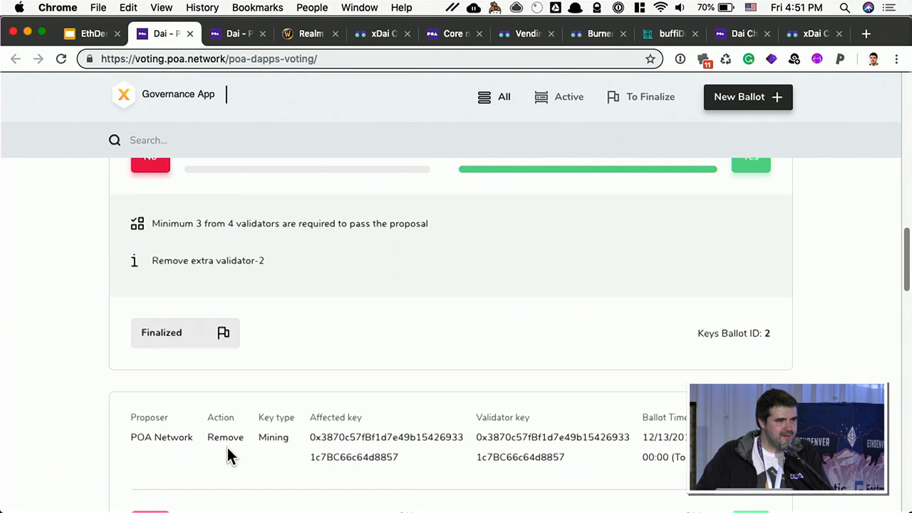
pyautogui.scroll(-3)
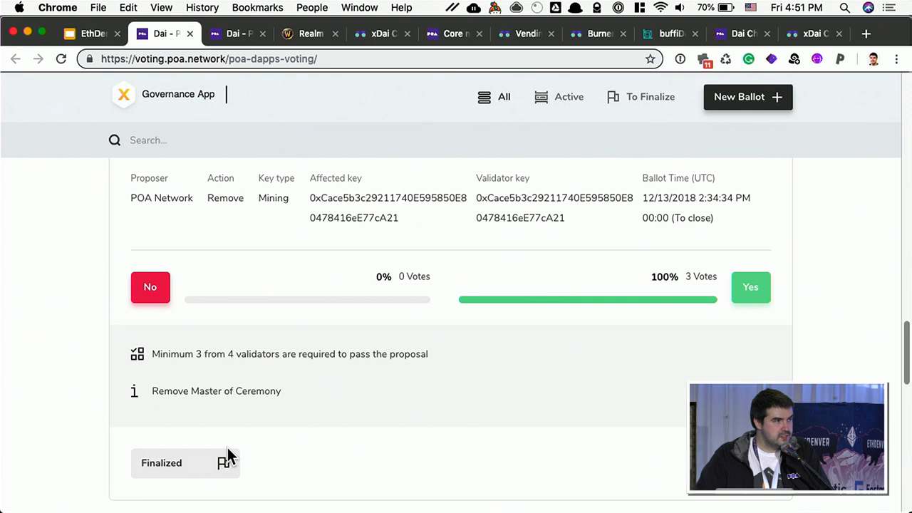
pyautogui.scroll(-3)
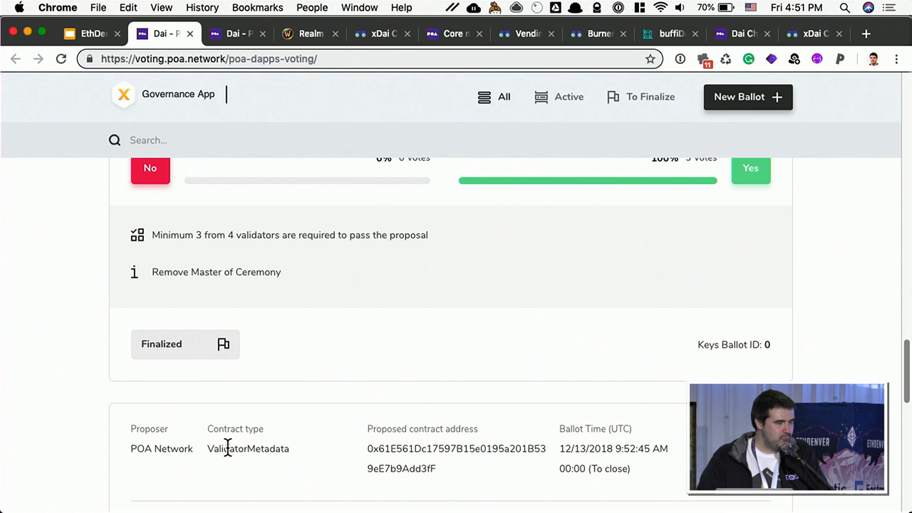
pyautogui.moveTo(166, 114)
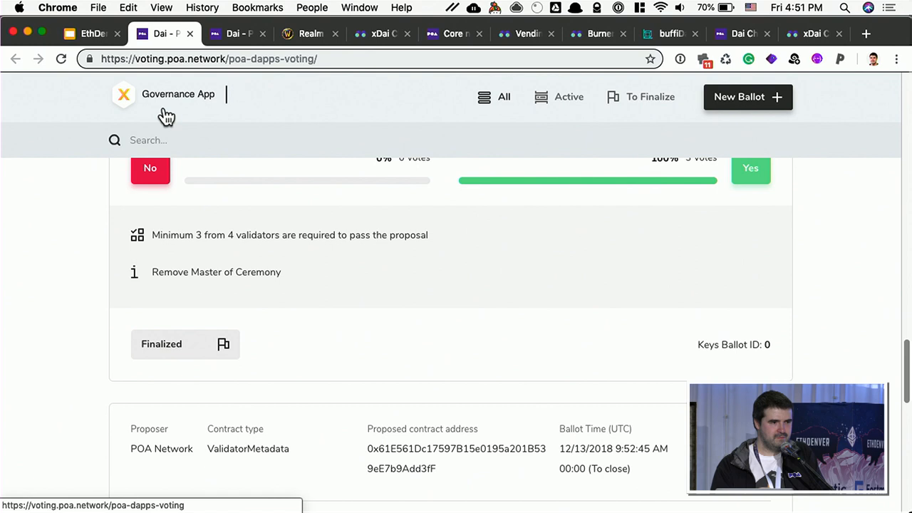
# Review the POA Core finalized ballots, then bring up the New Ballot form
pyautogui.click(771, 60)
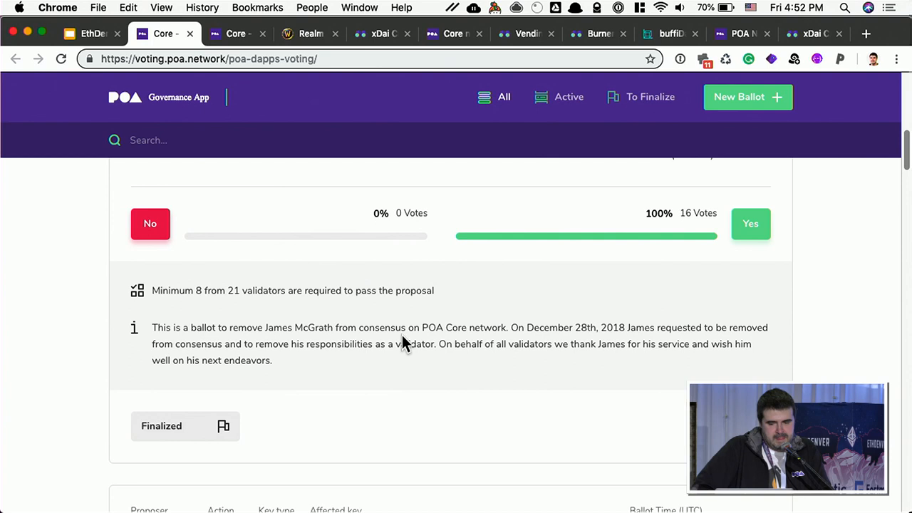
pyautogui.scroll(-3)
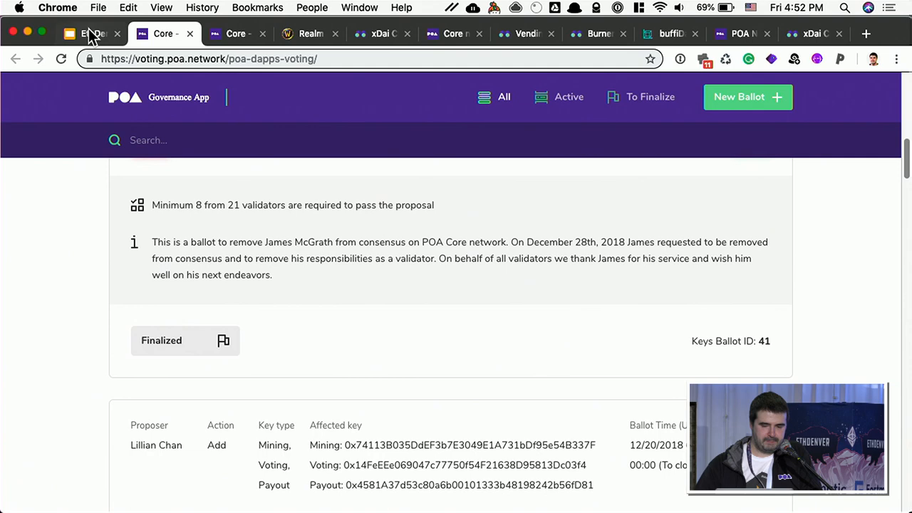
pyautogui.click(747, 97)
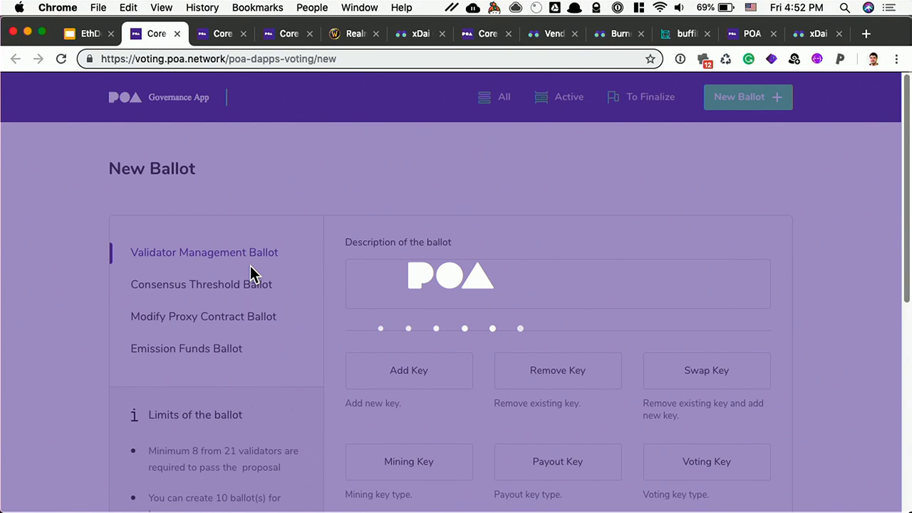
# Switch the MetaMask wallet network to xDai Chain for the new ballot form
pyautogui.click(770, 60)
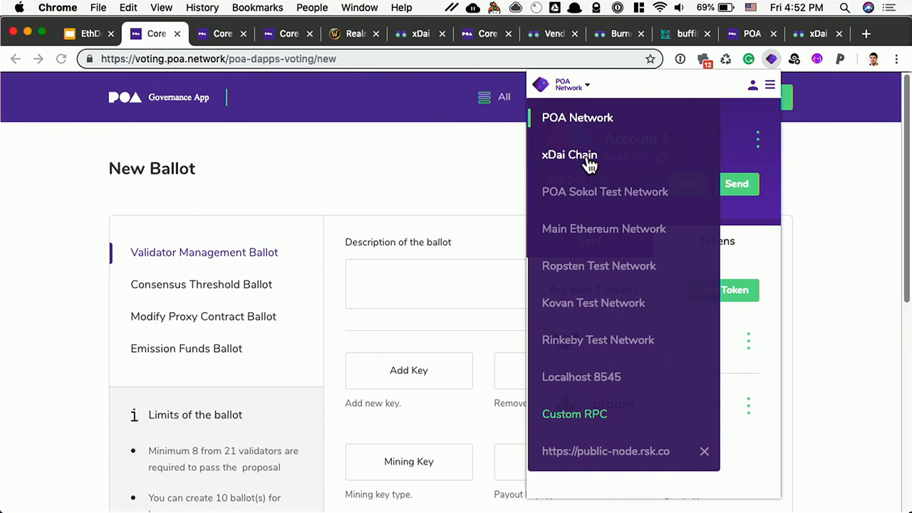
pyautogui.click(570, 154)
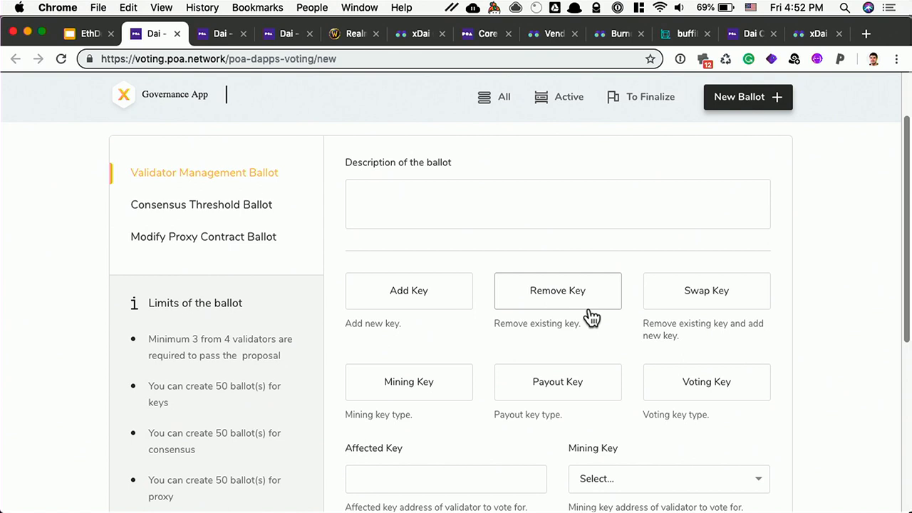
pyautogui.moveTo(145, 347)
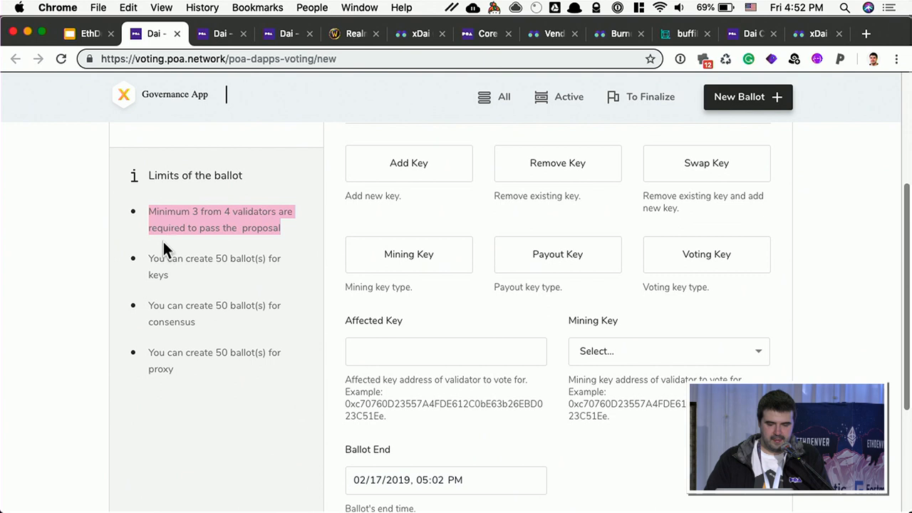
pyautogui.moveTo(177, 286)
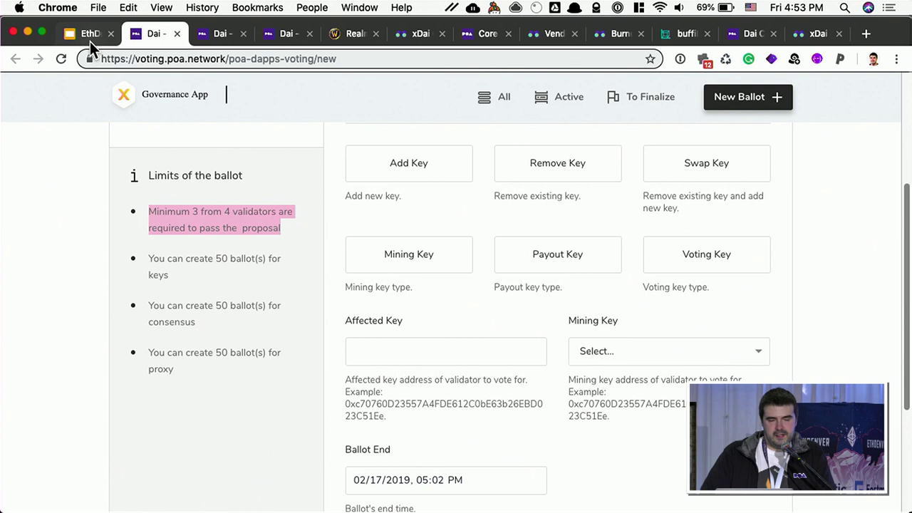
pyautogui.moveTo(94, 44)
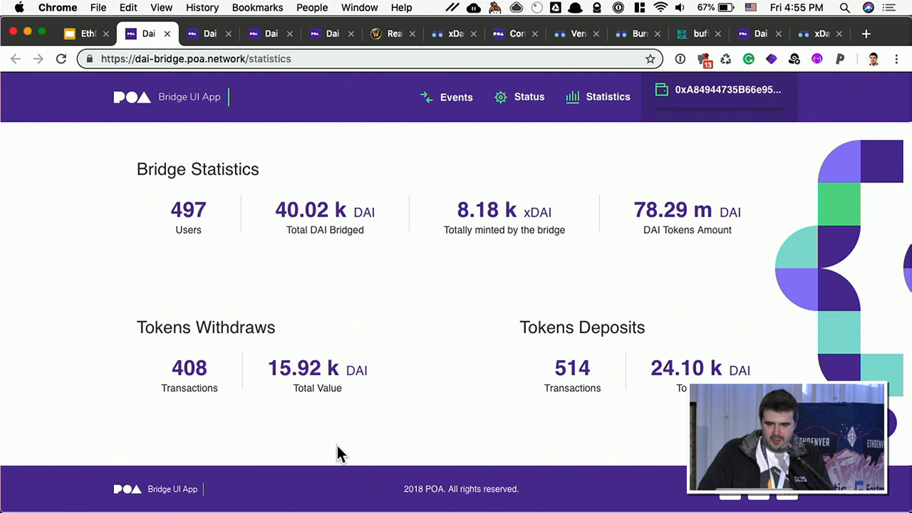
pyautogui.moveTo(570, 236)
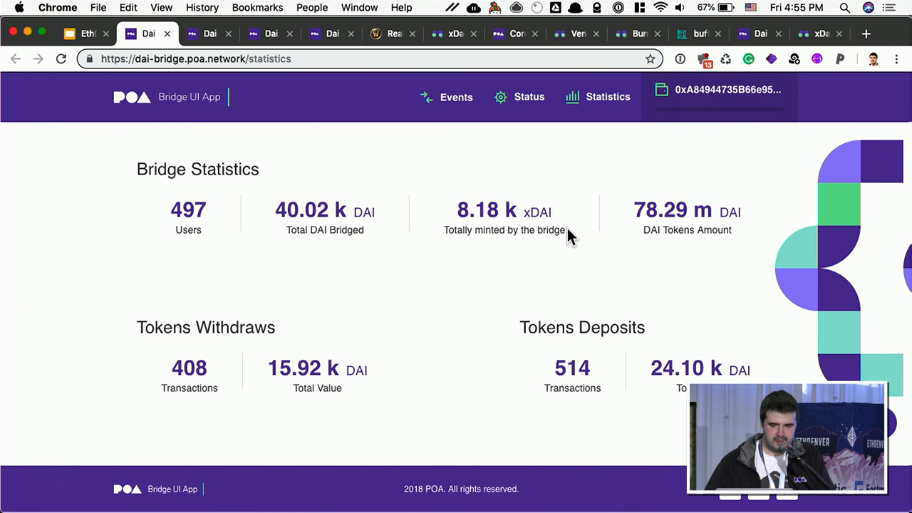
# Highlight the xDAI minted total on the Statistics page, then return to the bridge form
pyautogui.doubleClick(484, 211)
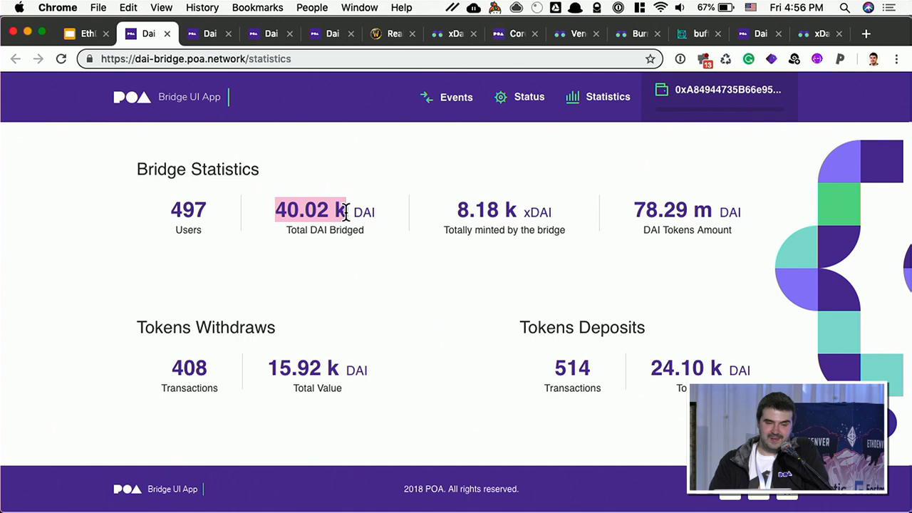
pyautogui.click(131, 97)
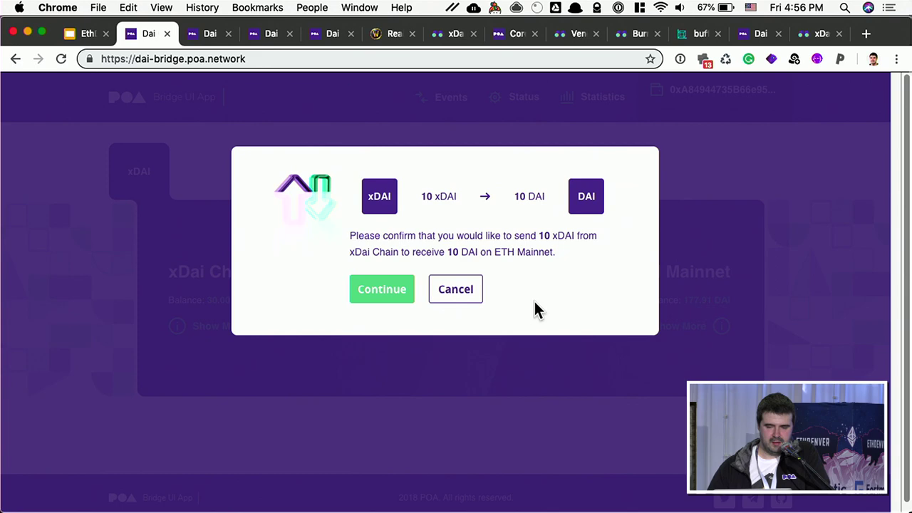
# Confirm sending 10 xDAI from xDai Chain to receive 10 DAI on ETH Mainnet
pyautogui.click(382, 290)
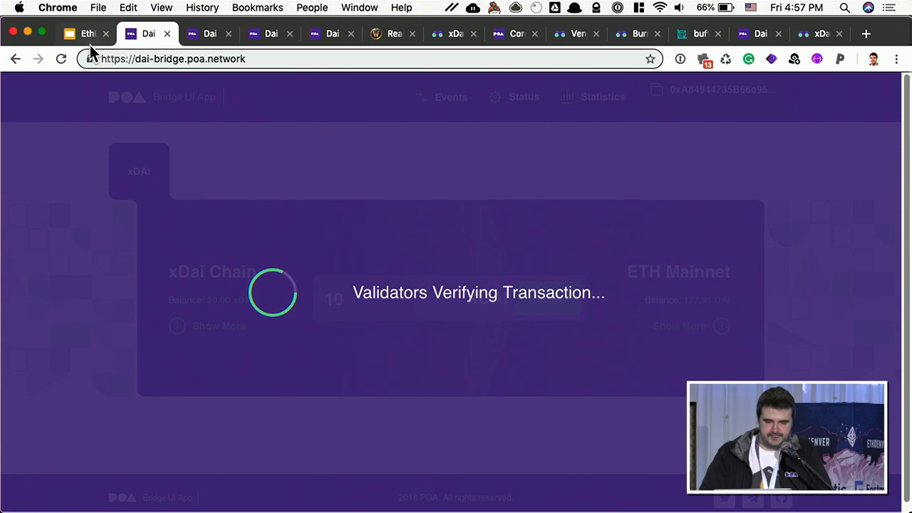
pyautogui.moveTo(335, 225)
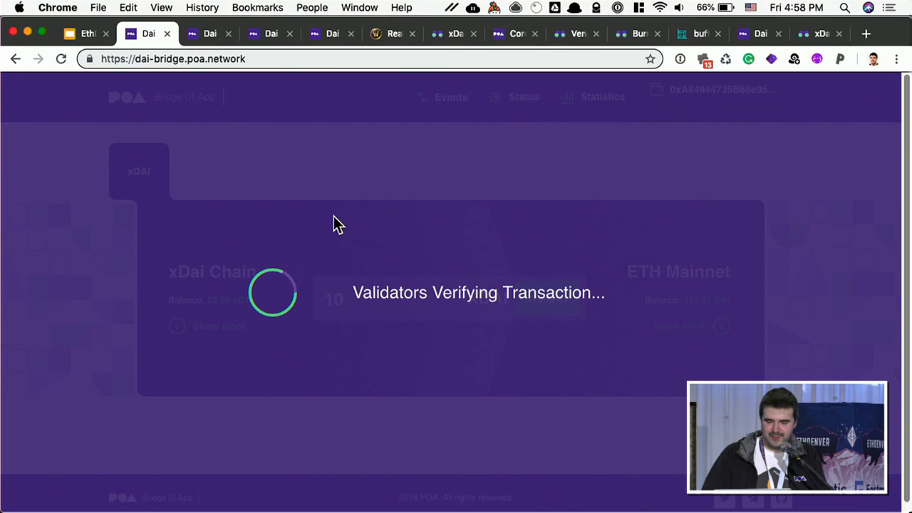
# Switch to the EthDenver Google Slides tab showing the TokenBridge Architecture slide
pyautogui.click(82, 34)
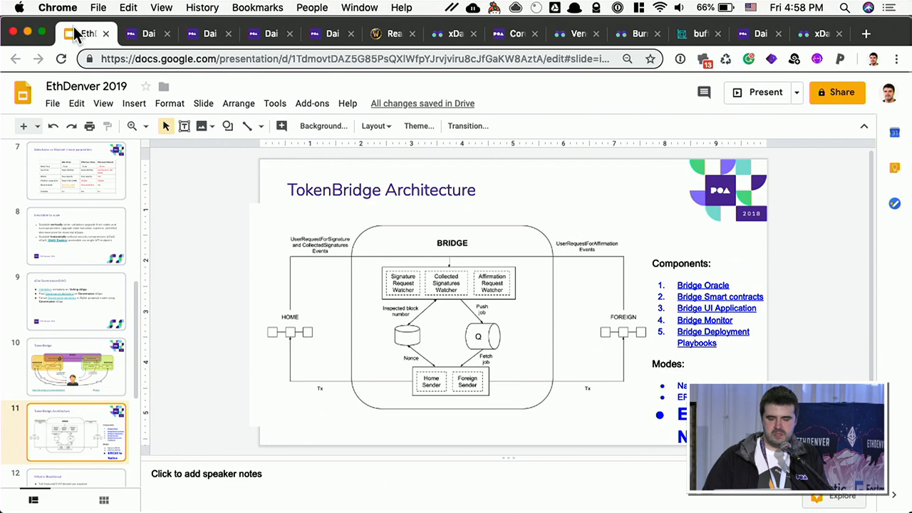
# Open a new Chrome tab to visit another site
pyautogui.click(145, 35)
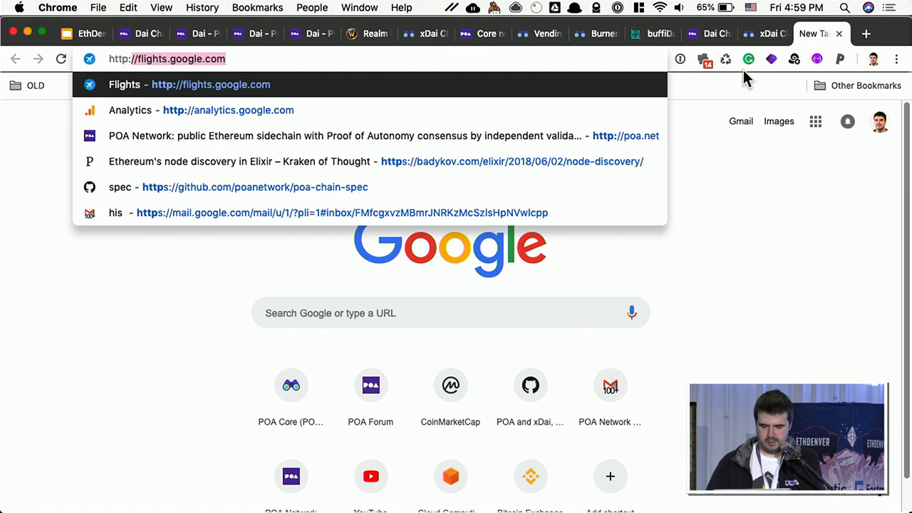
# Load the bridge monitor and view its Status page: 3 required signatures, 4 authorities, validator addresses
pyautogui.write('http://bridge-mo')
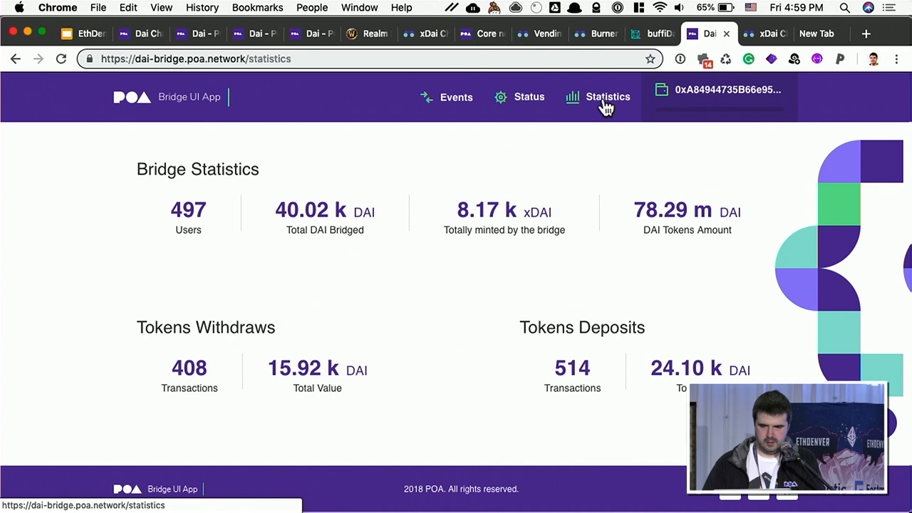
pyautogui.click(529, 97)
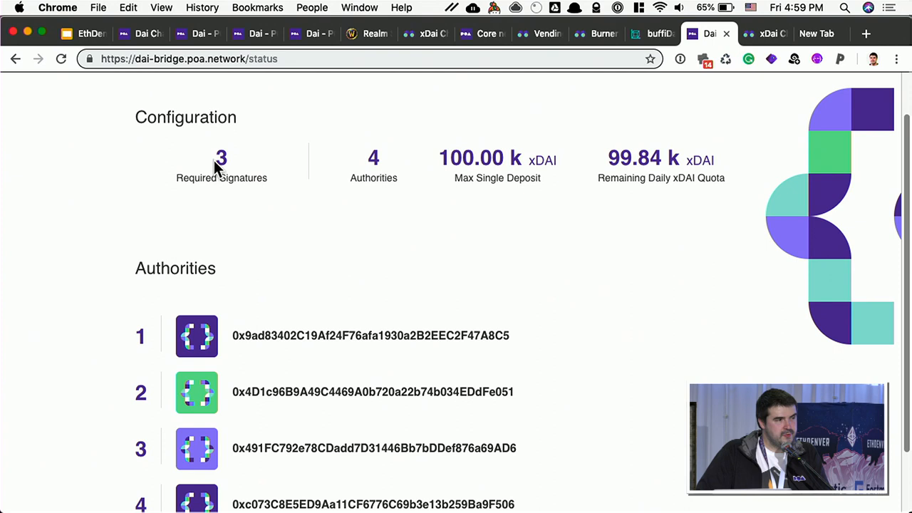
pyautogui.scroll(-3)
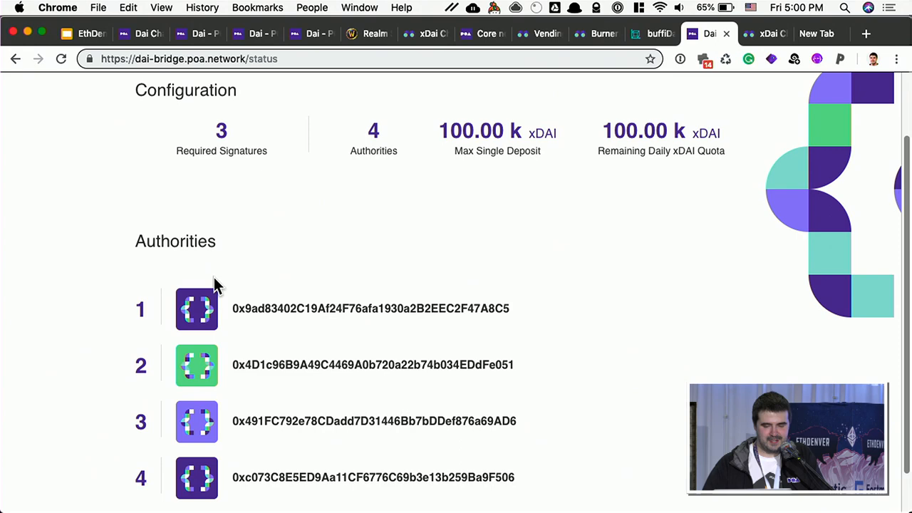
pyautogui.click(86, 34)
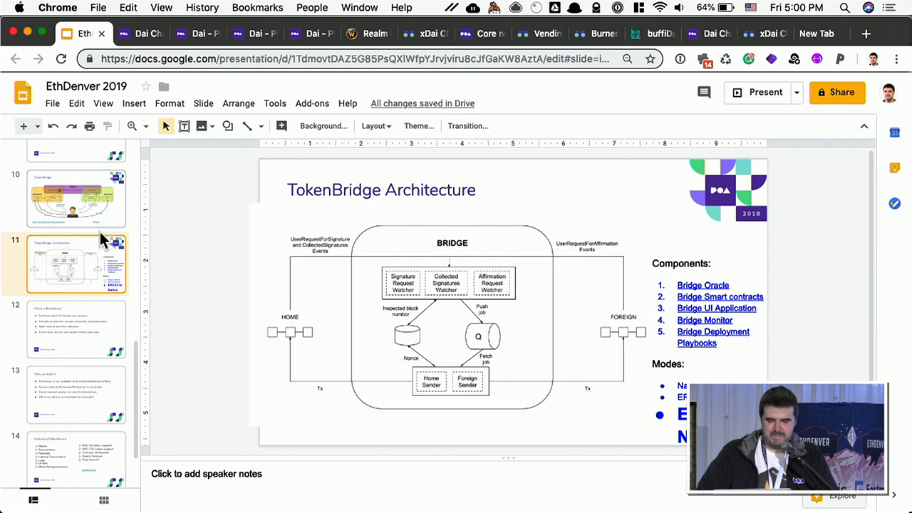
# Switch to the Google Slides deck showing the TokenBridge Architecture slide
pyautogui.click(423, 34)
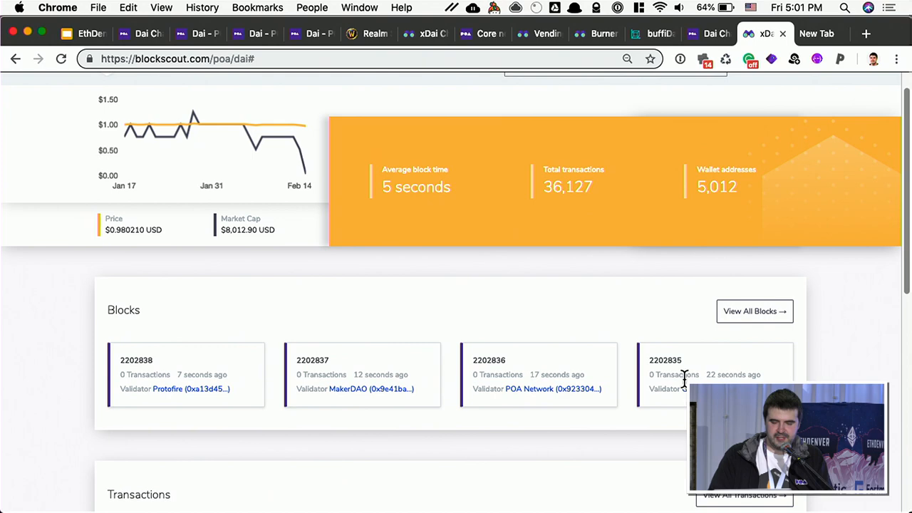
# Navigate to goerli.blockscout.com from the BlockScout xDai explorer
pyautogui.write('goerli.blockscout.com')
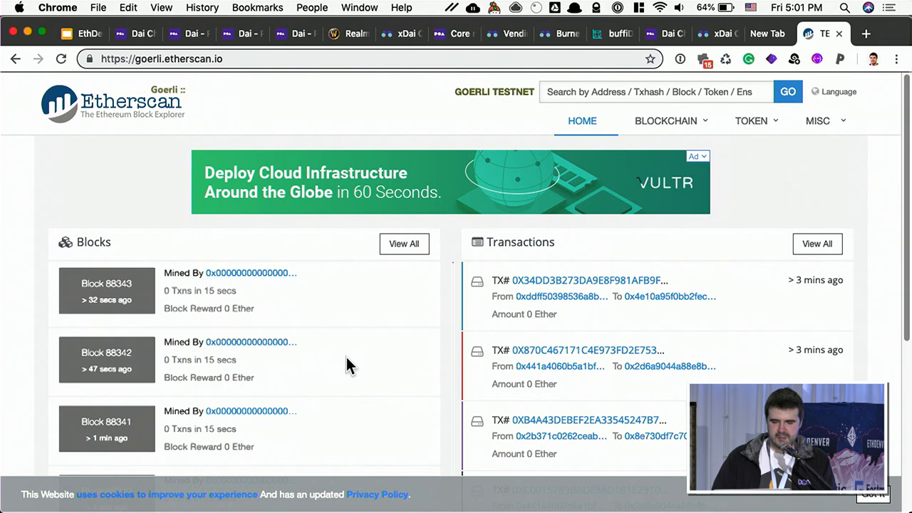
# Scroll the Goerli Etherscan page down to the recent Blocks and Transactions lists
pyautogui.scroll(-3)
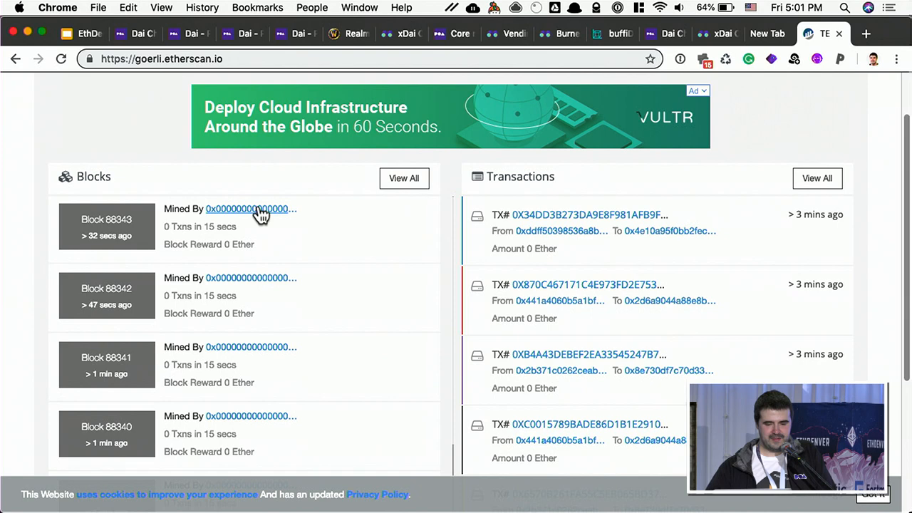
pyautogui.moveTo(270, 359)
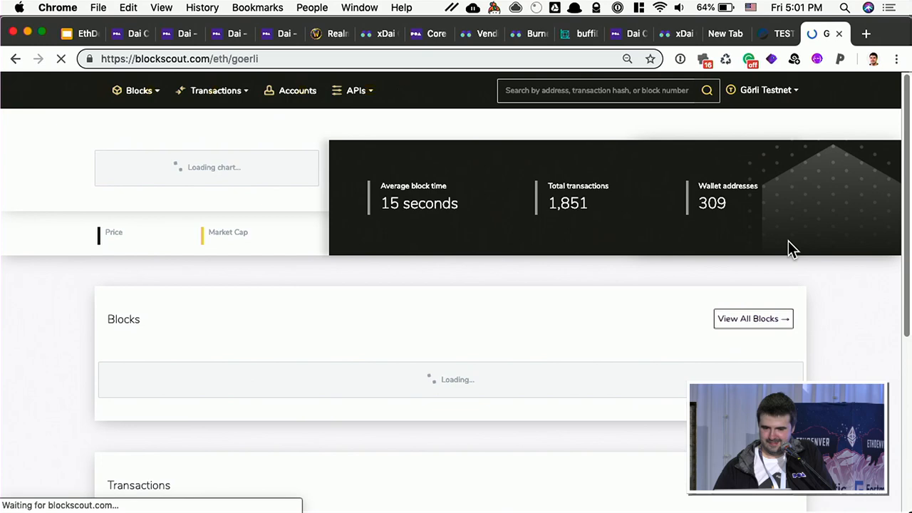
# View BlockScout Goerli's 15-second blocks with signer labels, then return to the slides
pyautogui.scroll(-3)
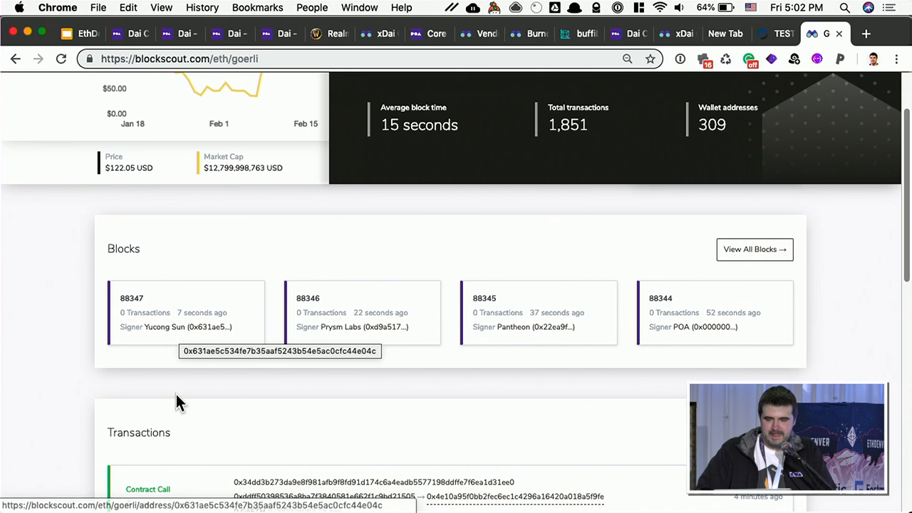
pyautogui.click(79, 34)
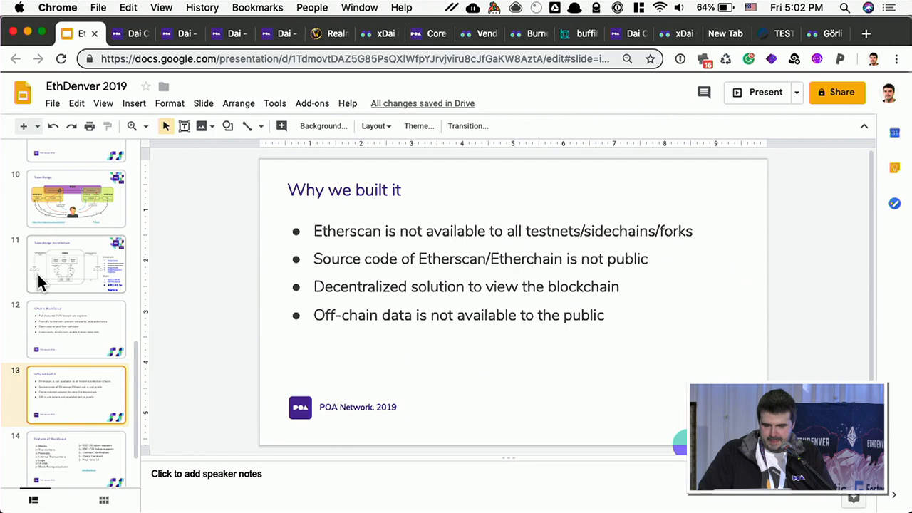
# Select slide 14, Features of BlockScout, from the filmstrip
pyautogui.click(77, 388)
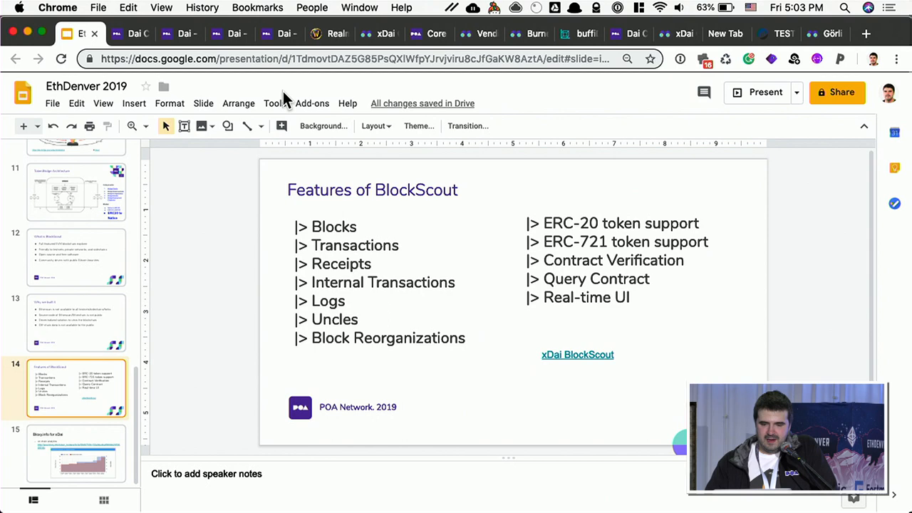
pyautogui.moveTo(86, 314)
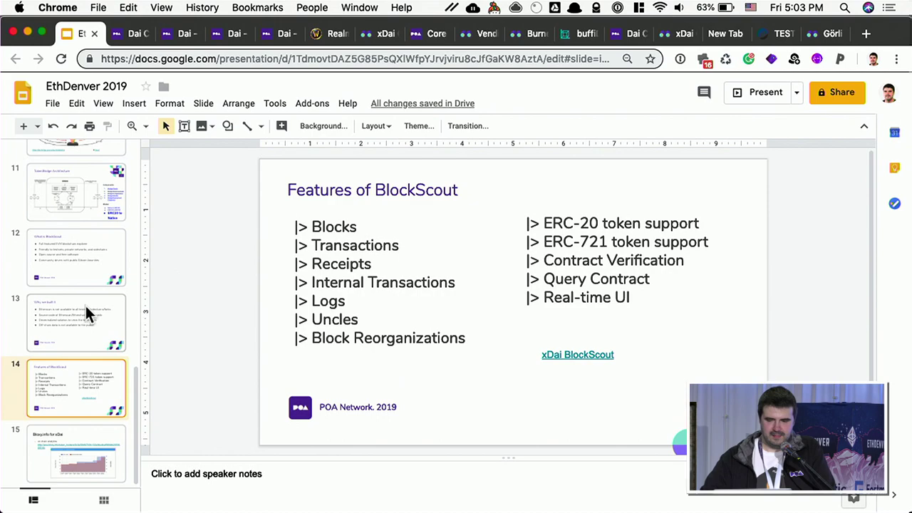
# Switch to the Bloxy buffiDai (BUFF) token tab and view its summary and monthly activity
pyautogui.click(579, 35)
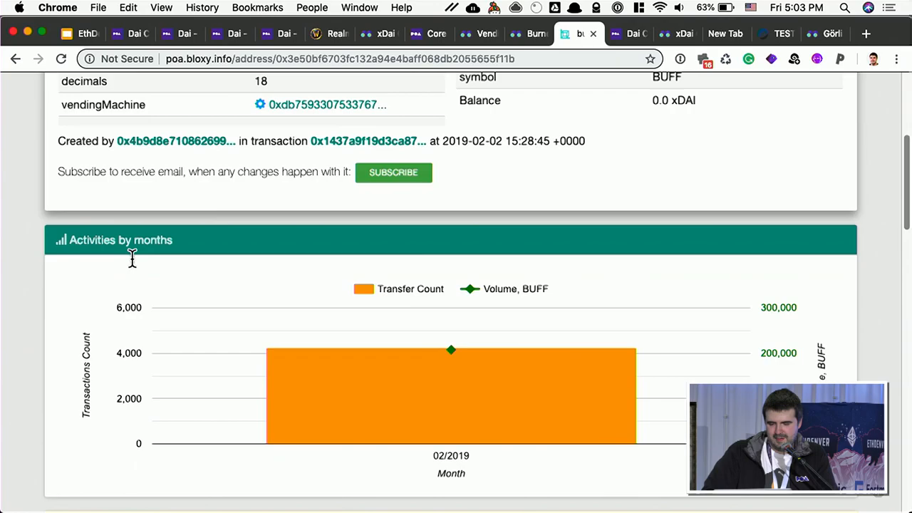
pyautogui.scroll(-3)
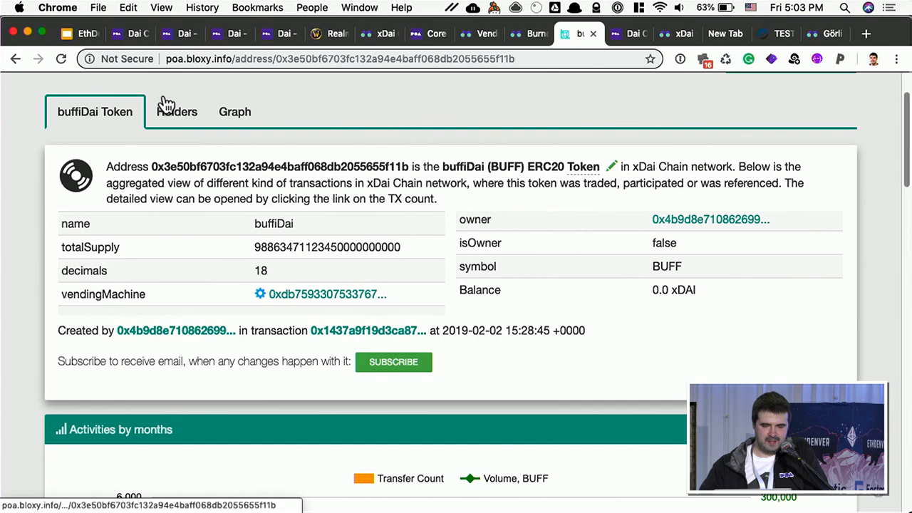
# View buffiDai's 2999 holders, distribution pie chart and supply history on the Holders page
pyautogui.click(177, 111)
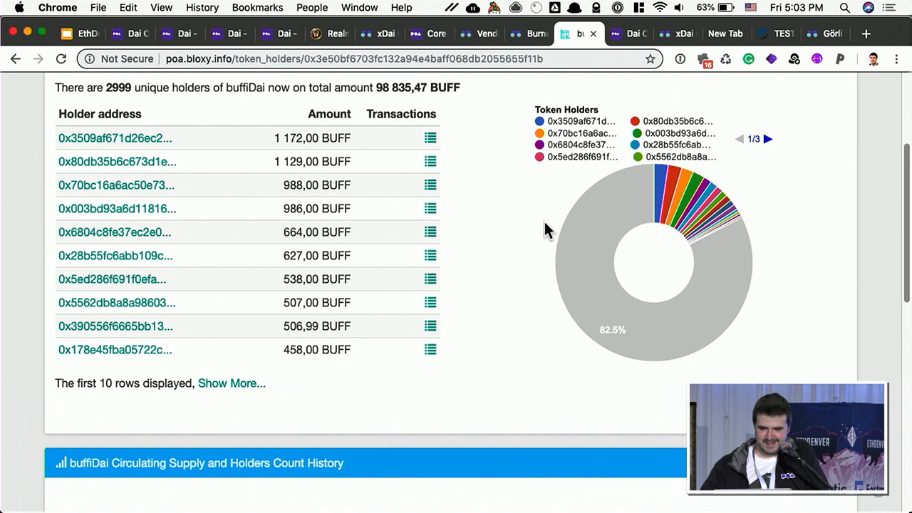
pyautogui.scroll(-3)
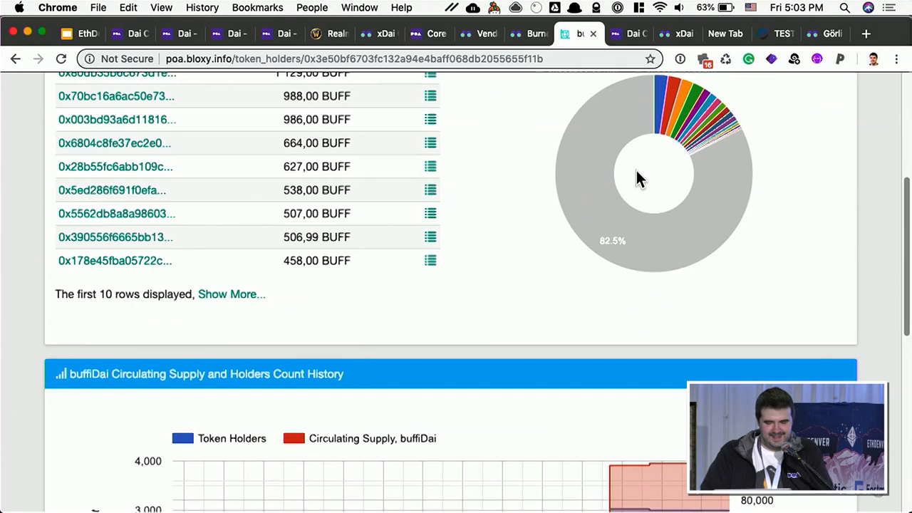
pyautogui.scroll(-3)
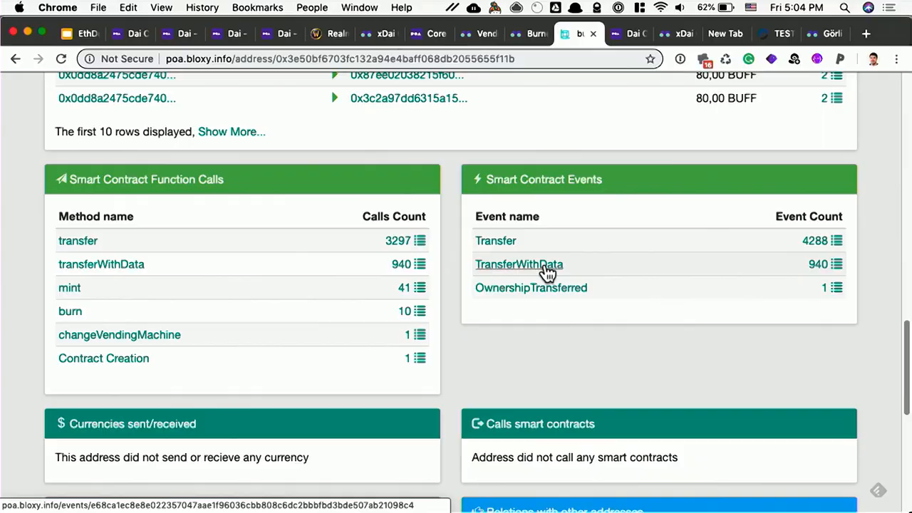
pyautogui.moveTo(599, 278)
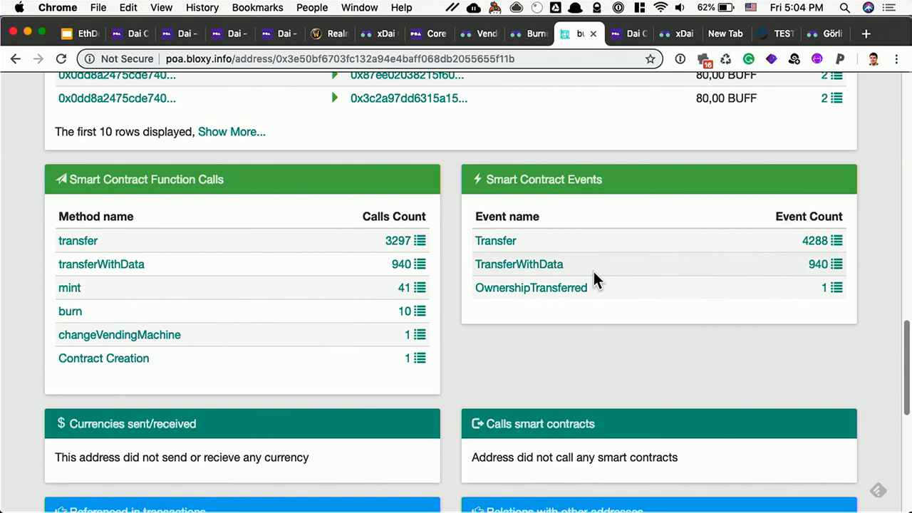
# Switch to the xdai.io Burner Wallet tab with $20.00 available for a link send
pyautogui.click(371, 34)
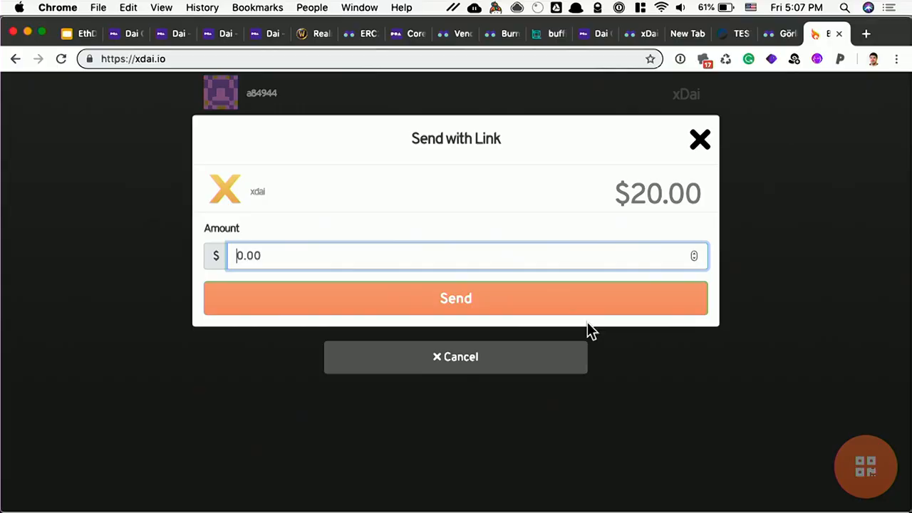
pyautogui.moveTo(571, 306)
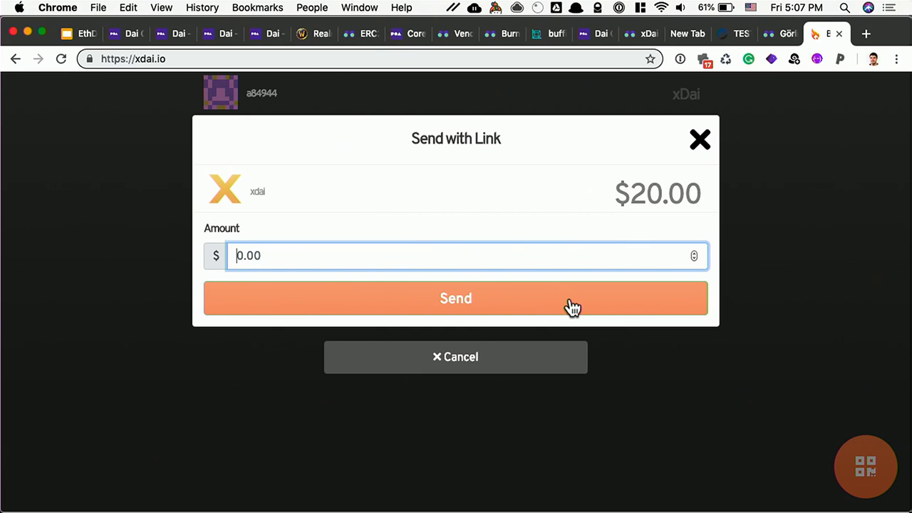
# Send the xDai as a share link, producing its QR code and transaction hash
pyautogui.click(456, 300)
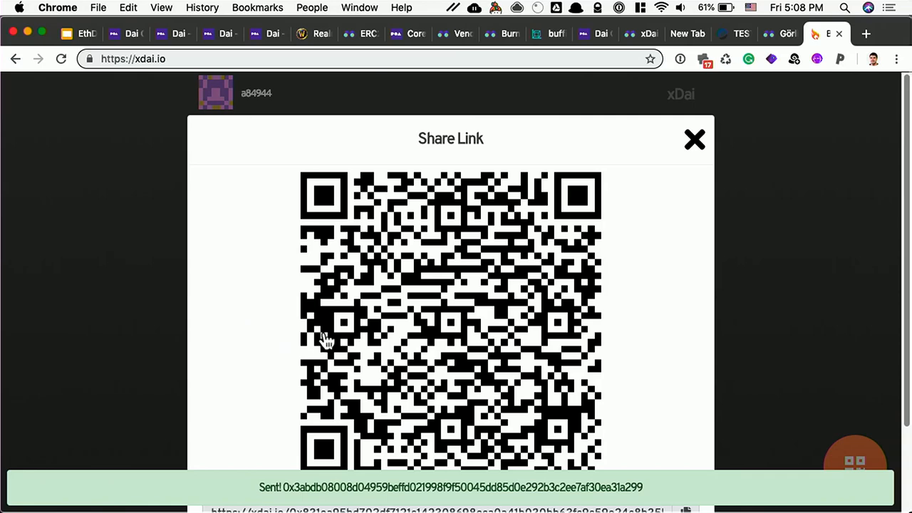
pyautogui.scroll(-3)
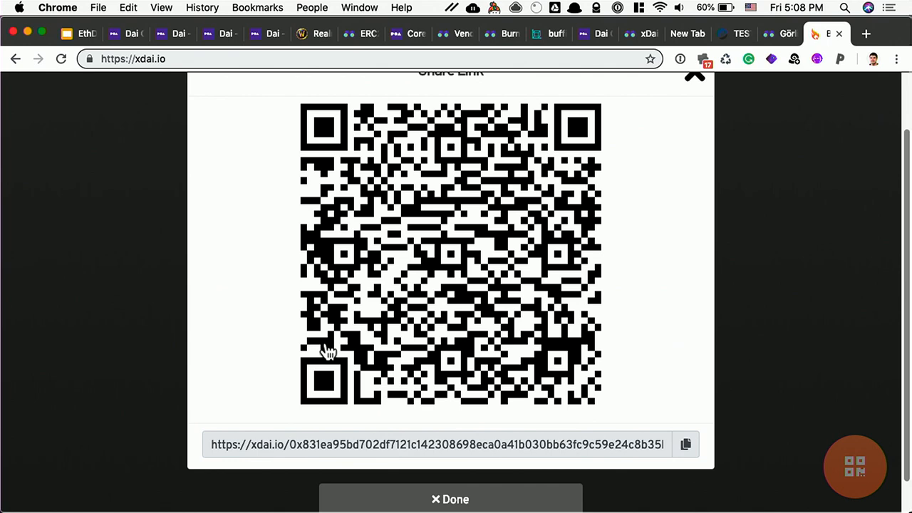
pyautogui.moveTo(329, 364)
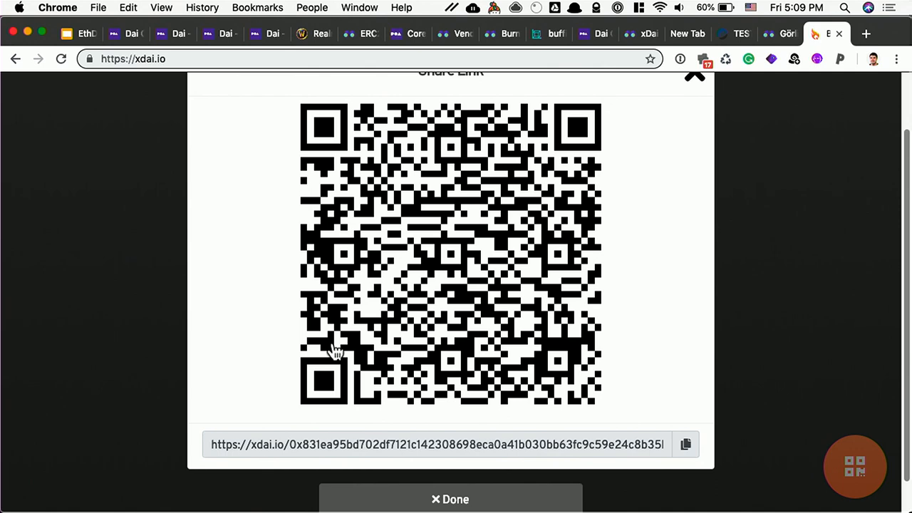
pyautogui.moveTo(341, 295)
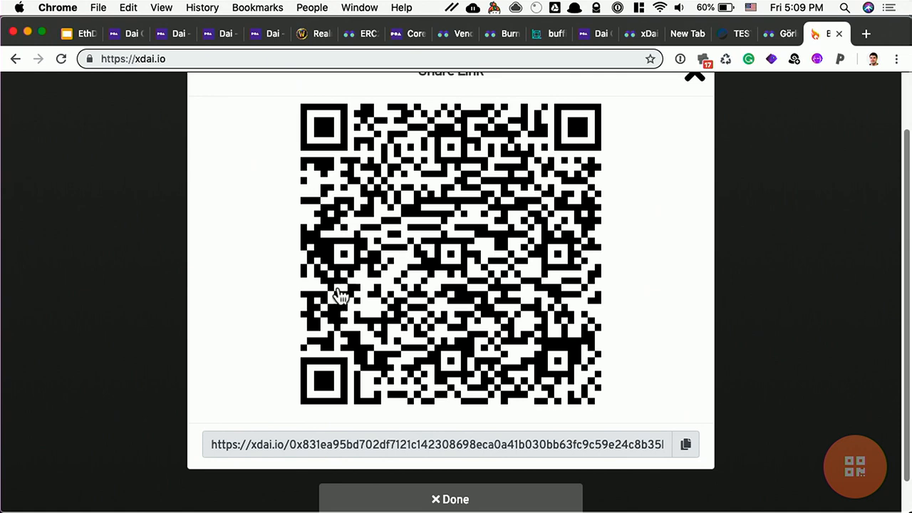
# Send a second 5 xDAI share link and approve it in Nifty Wallet, showing its QR code
pyautogui.click(450, 498)
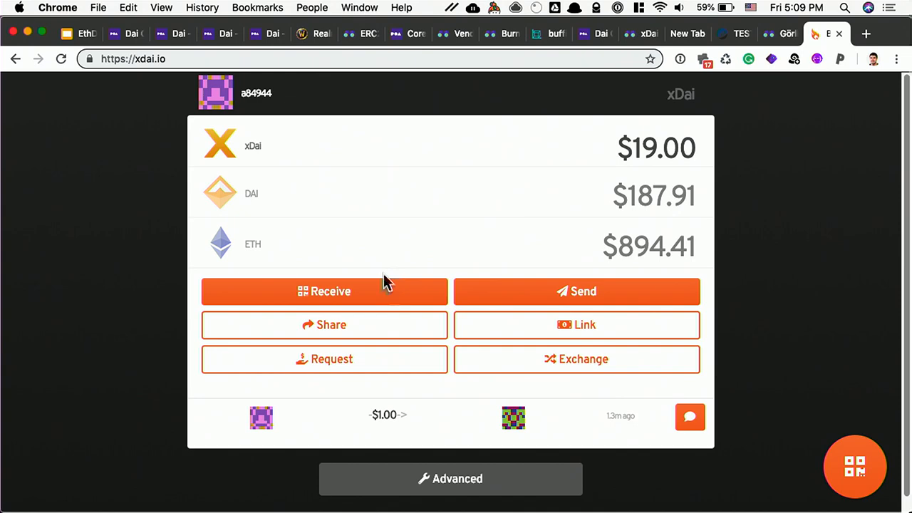
pyautogui.click(576, 291)
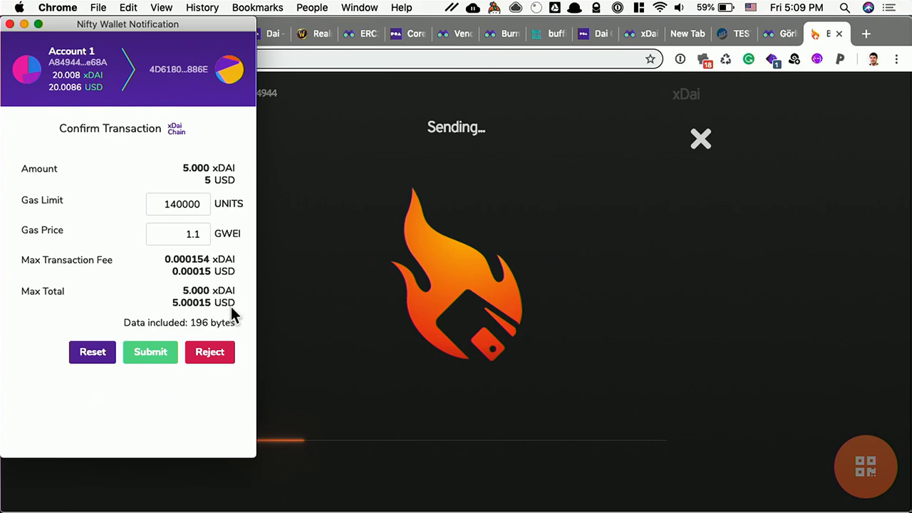
pyautogui.click(150, 352)
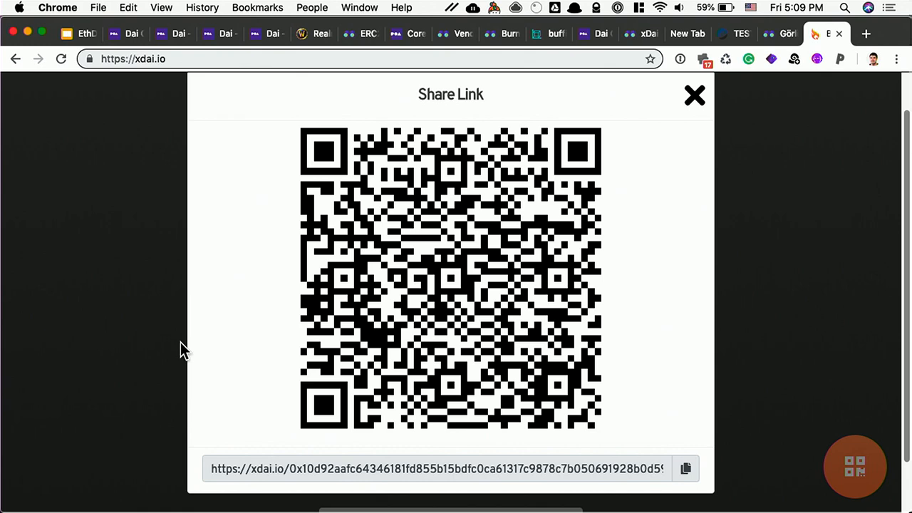
# Send a third link worth 10 xDAI from the remaining $14.00 balance
pyautogui.click(693, 94)
pyautogui.write('10')
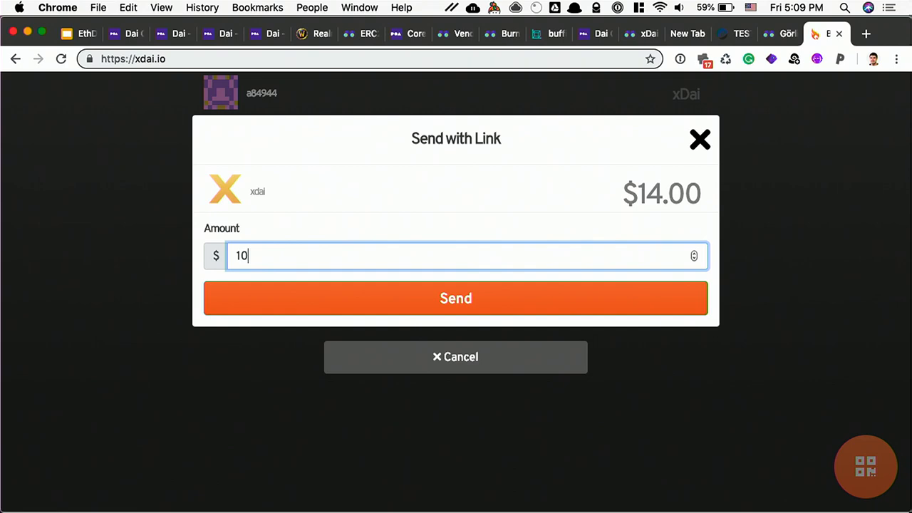
pyautogui.click(456, 298)
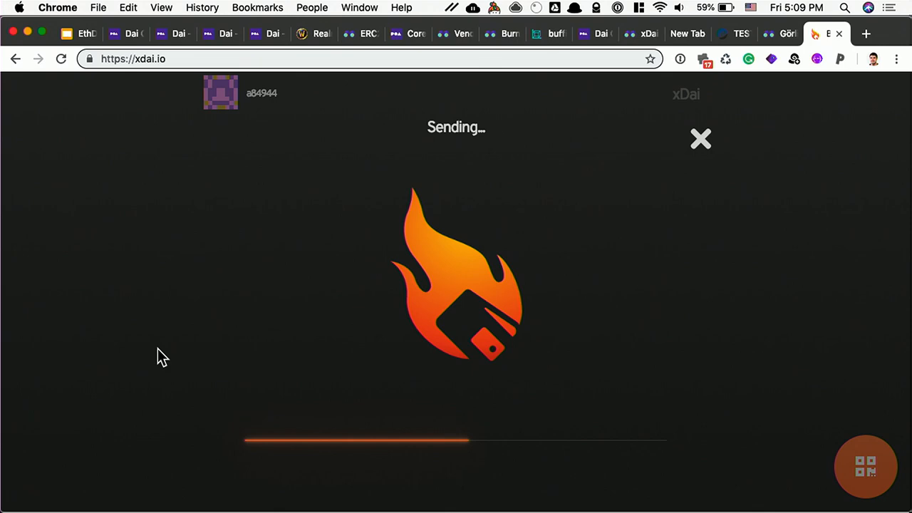